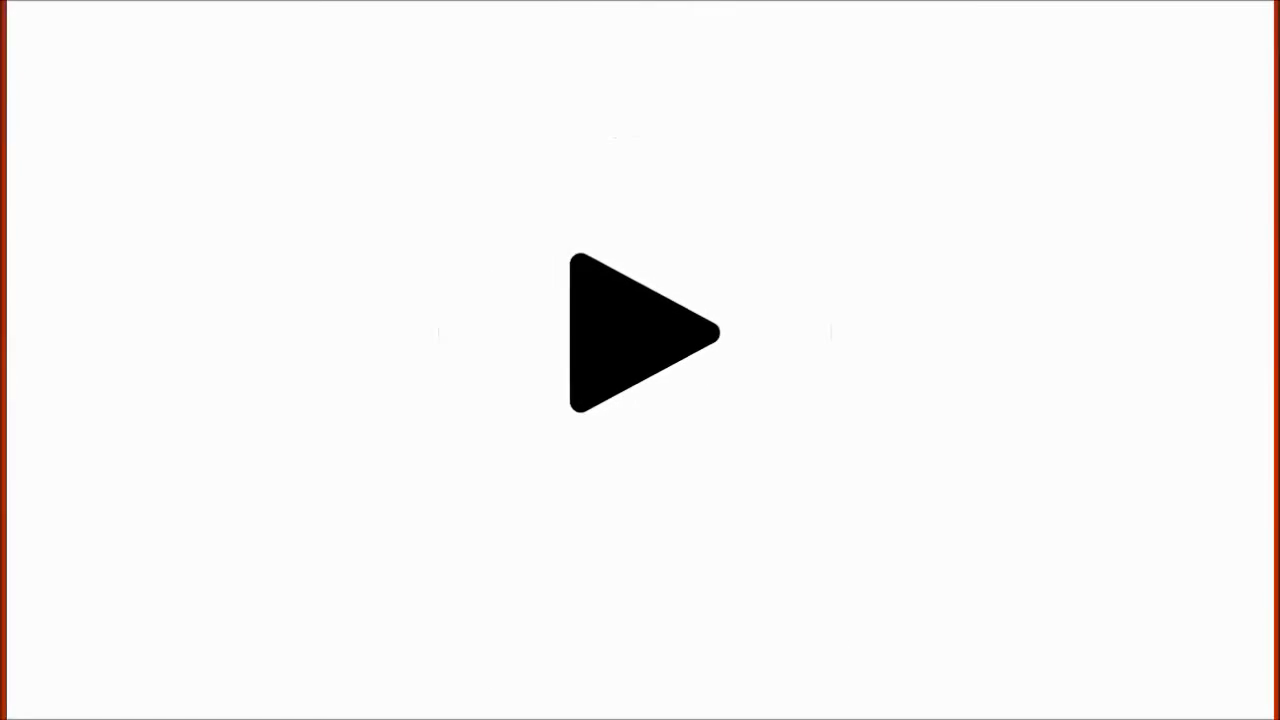
click(645, 333)
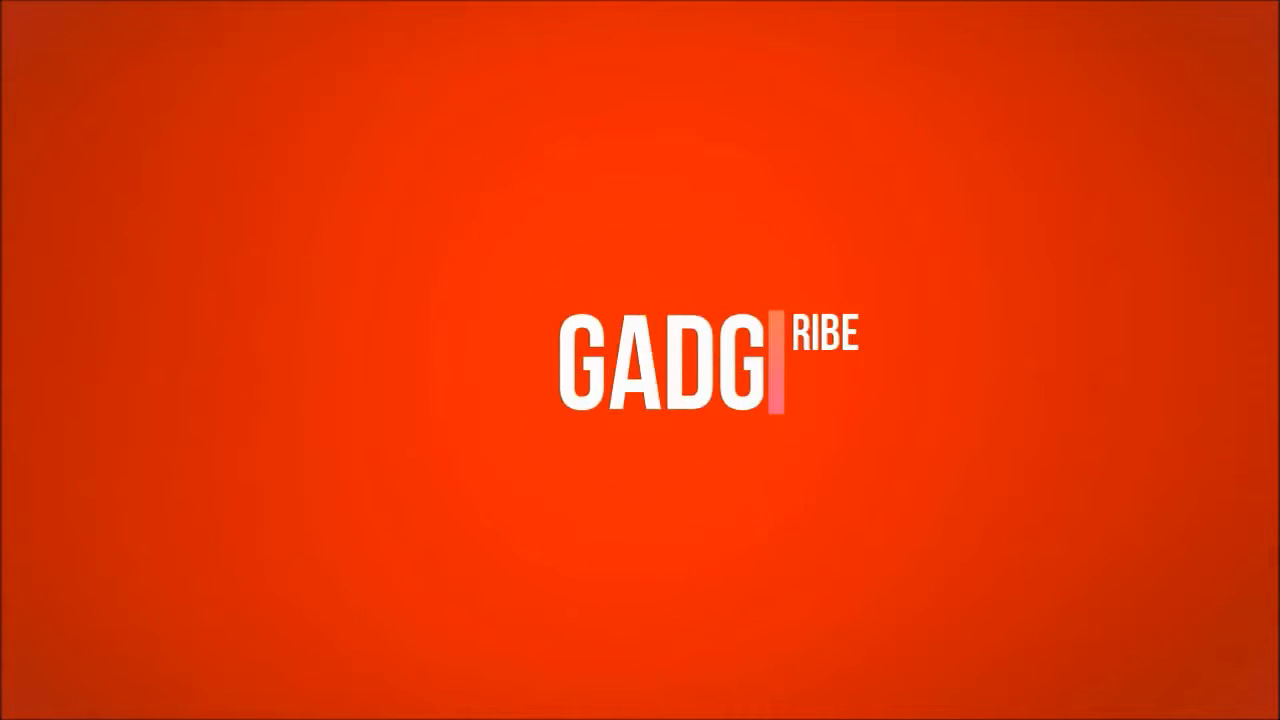